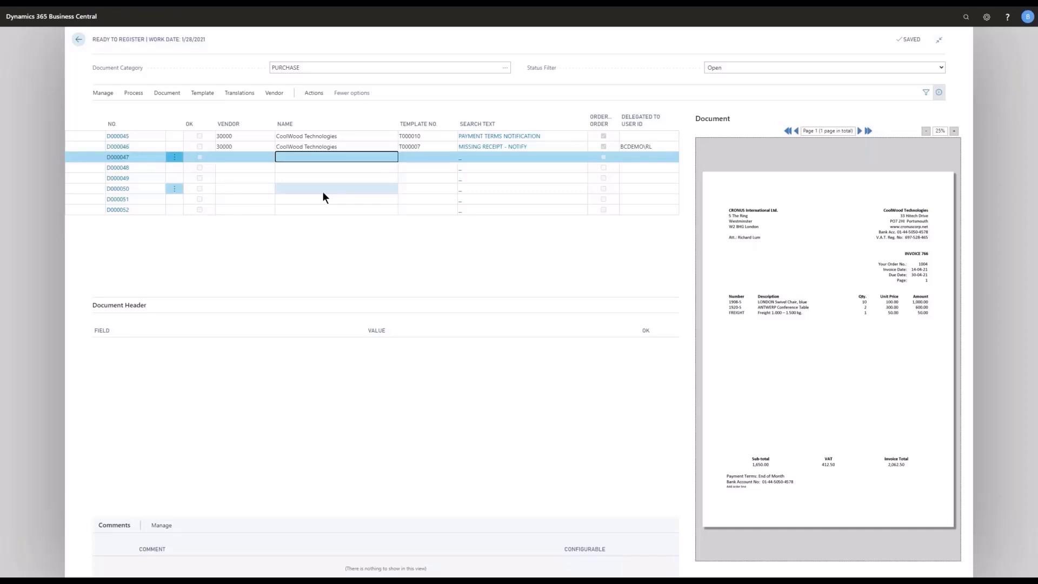
# - Run Recognize Fields on captured invoice D000047 to fill its vendor and header values
pyautogui.click(133, 93)
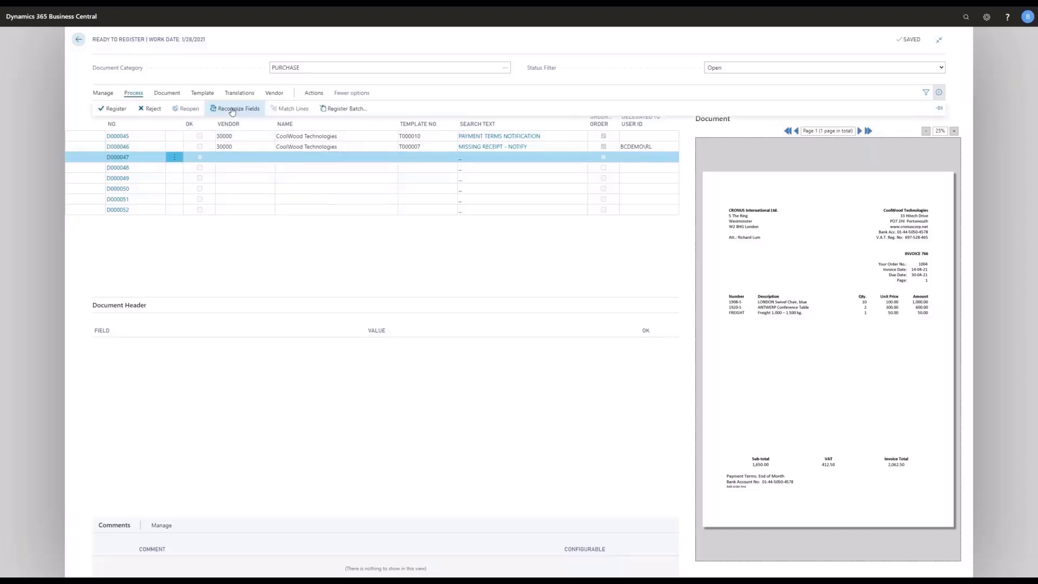
pyautogui.click(234, 108)
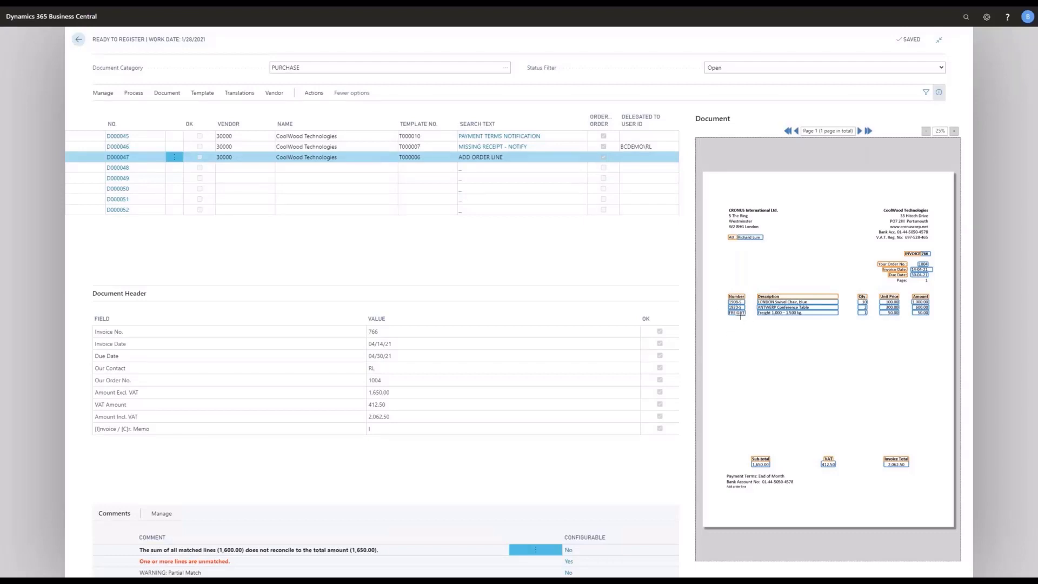
pyautogui.moveTo(519, 477)
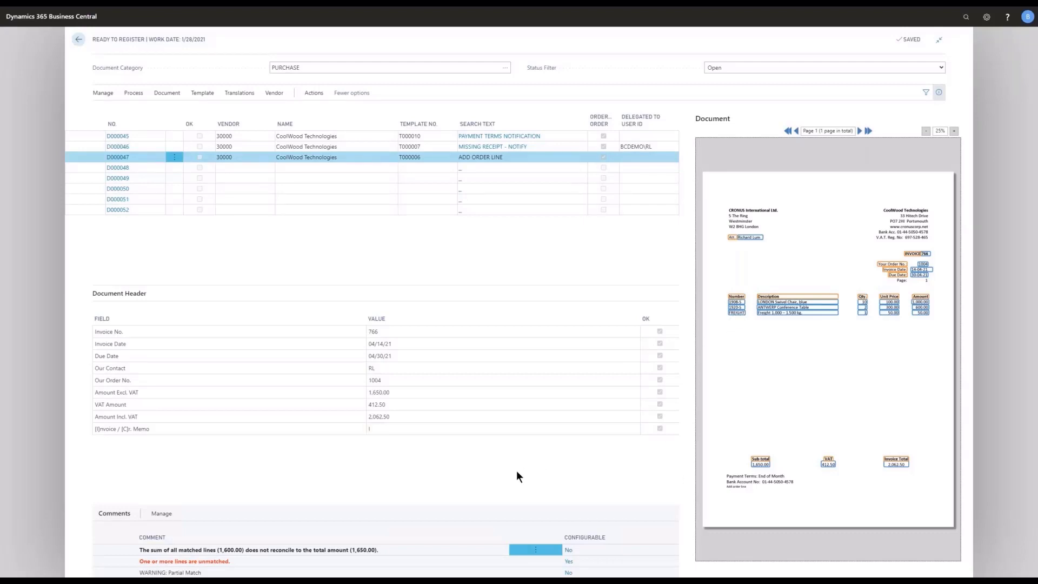
pyautogui.moveTo(245, 564)
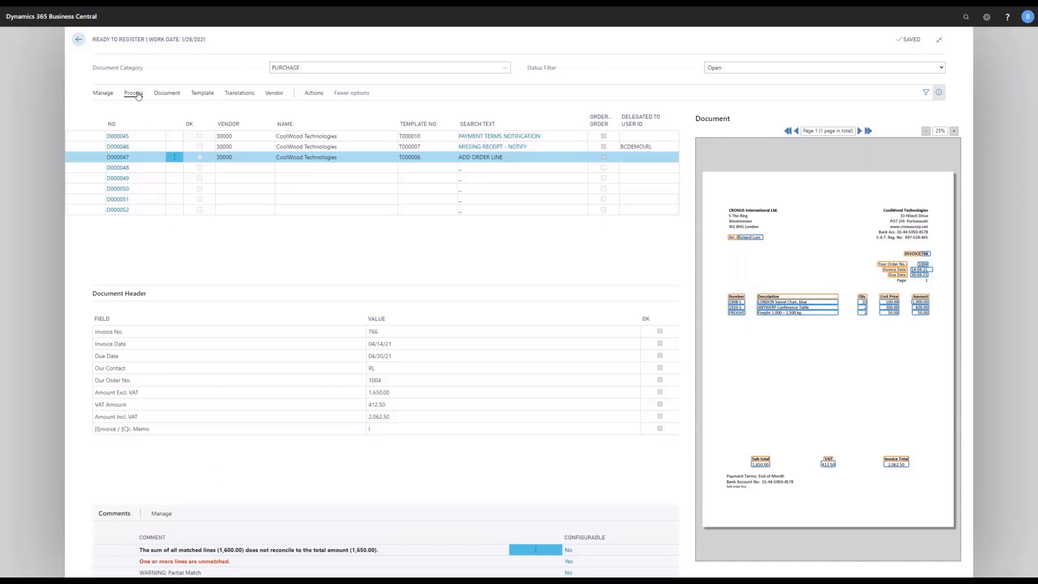
# - Open line matching for D000047 and filter the order lines to order 1004
pyautogui.click(133, 92)
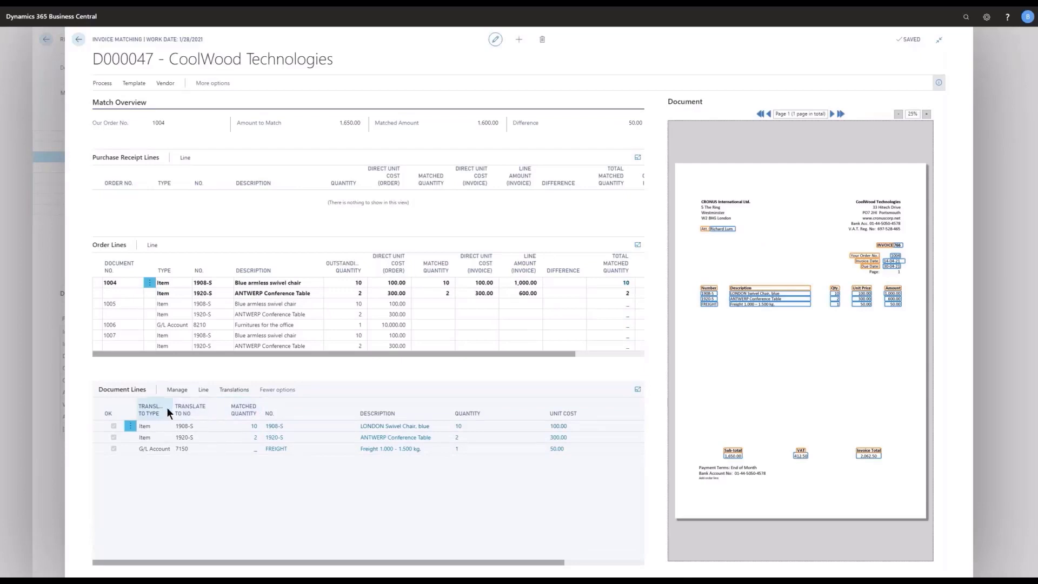
pyautogui.click(102, 83)
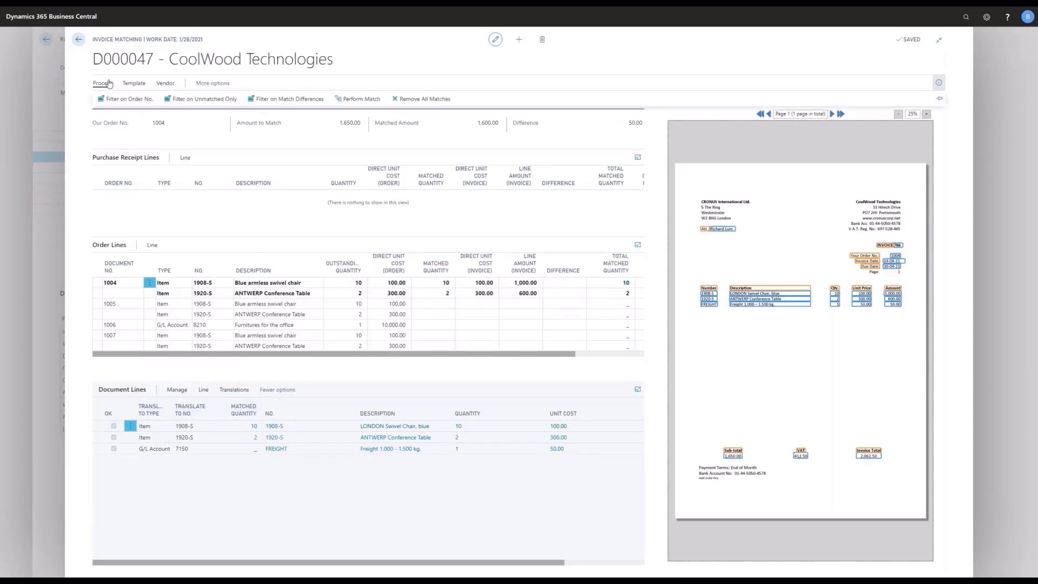
pyautogui.moveTo(130, 99)
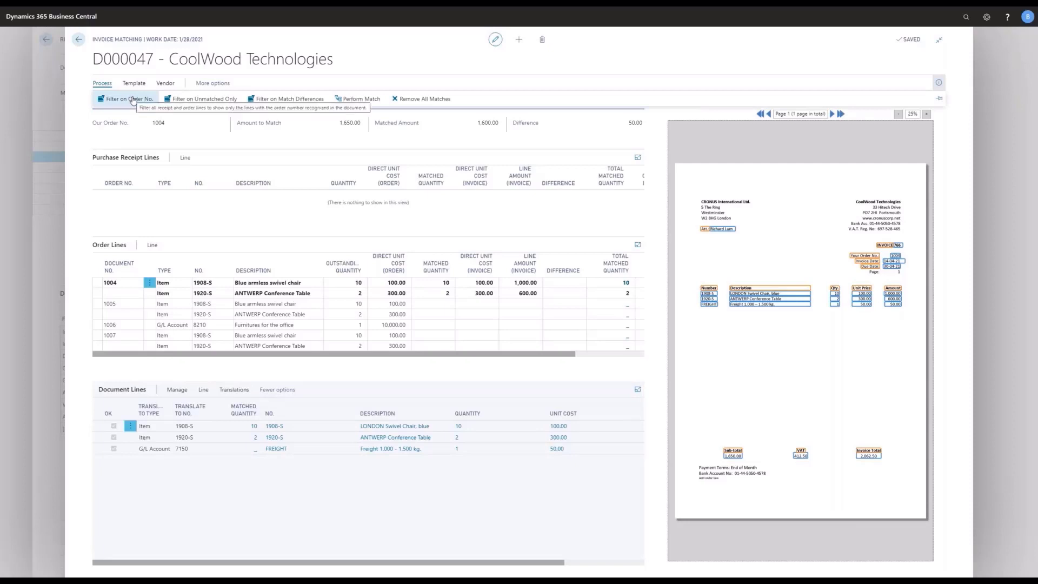
pyautogui.click(126, 98)
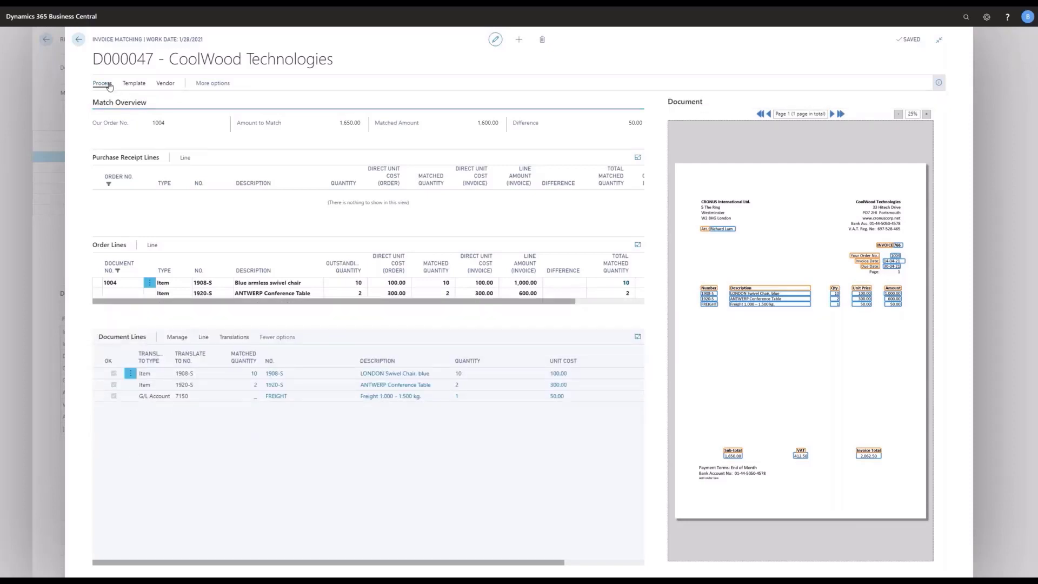
pyautogui.click(102, 83)
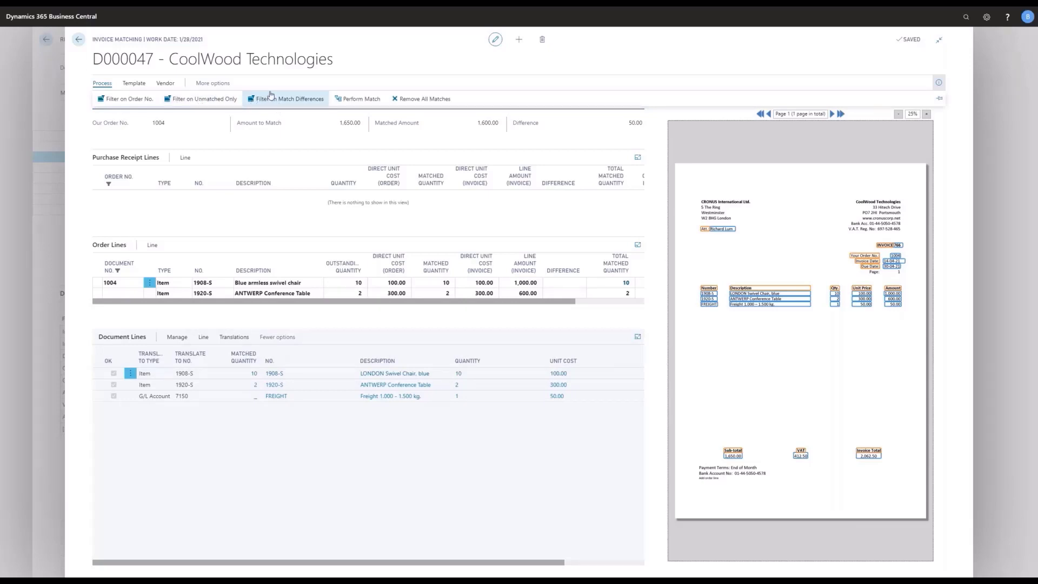
pyautogui.moveTo(200, 98)
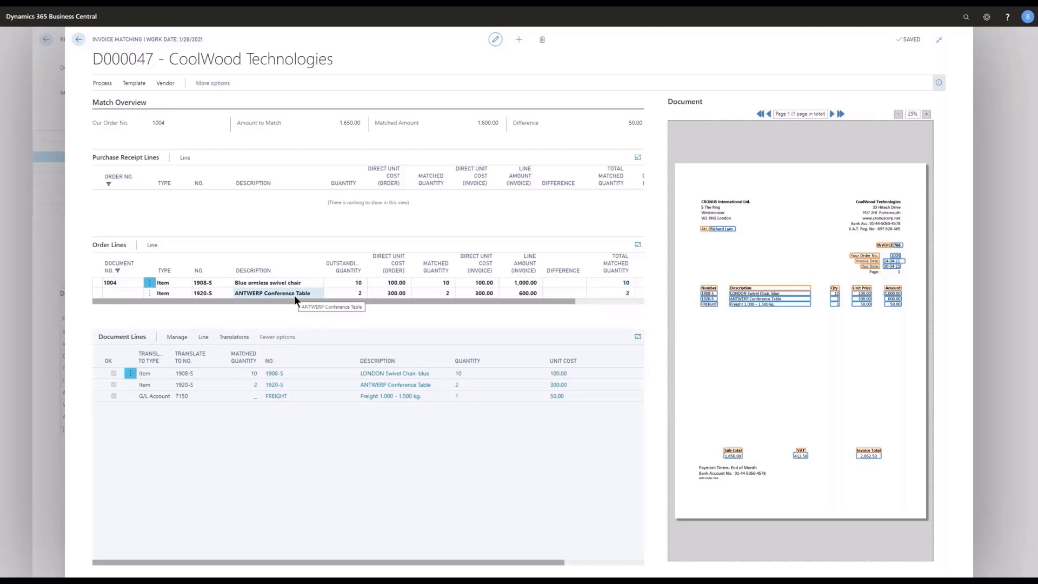
pyautogui.moveTo(297, 314)
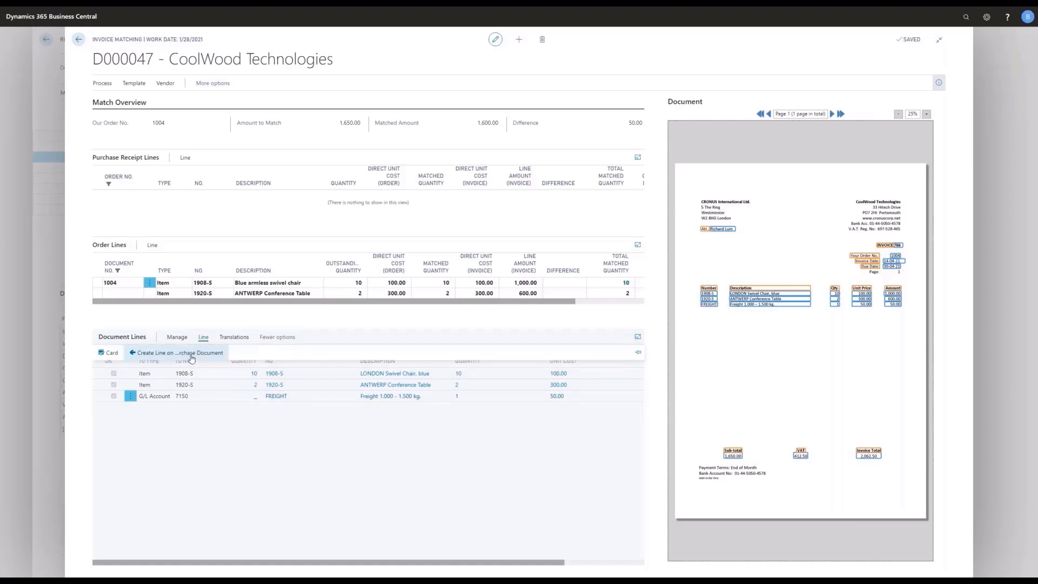
pyautogui.moveTo(177, 352)
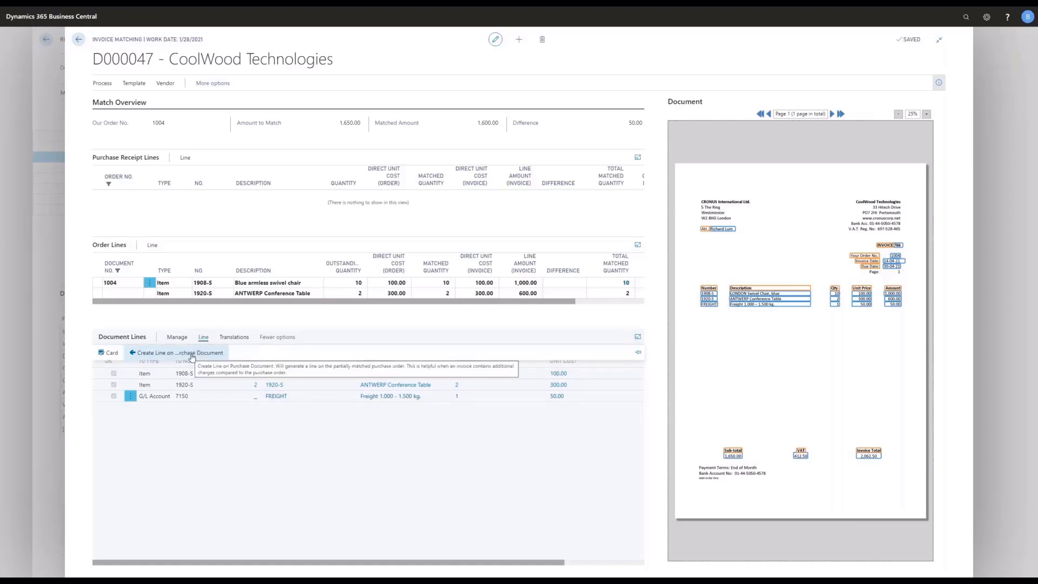
# - Create the FREIGHT line on purchase order 1004
pyautogui.click(179, 352)
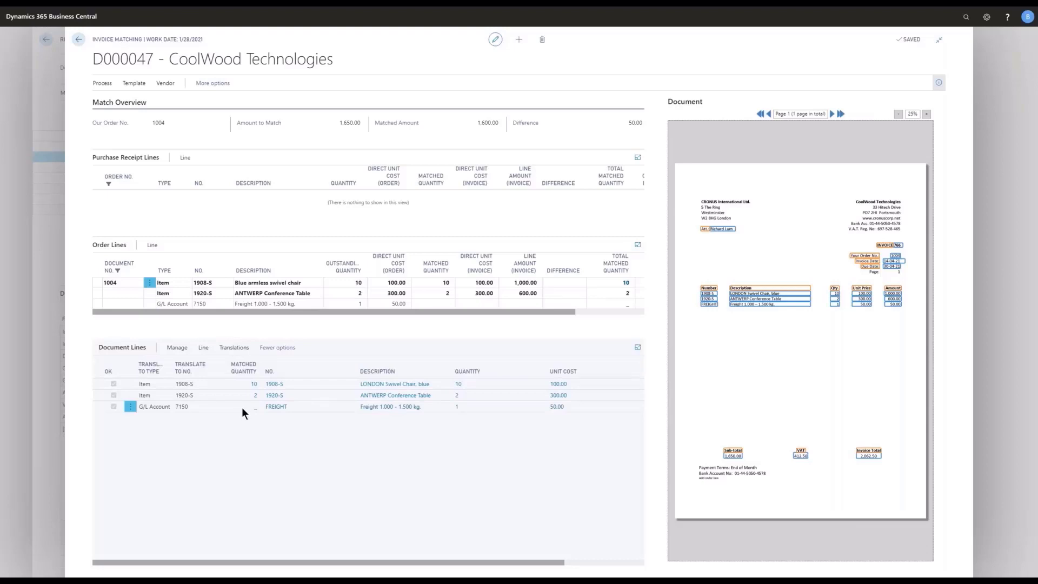
pyautogui.moveTo(201, 415)
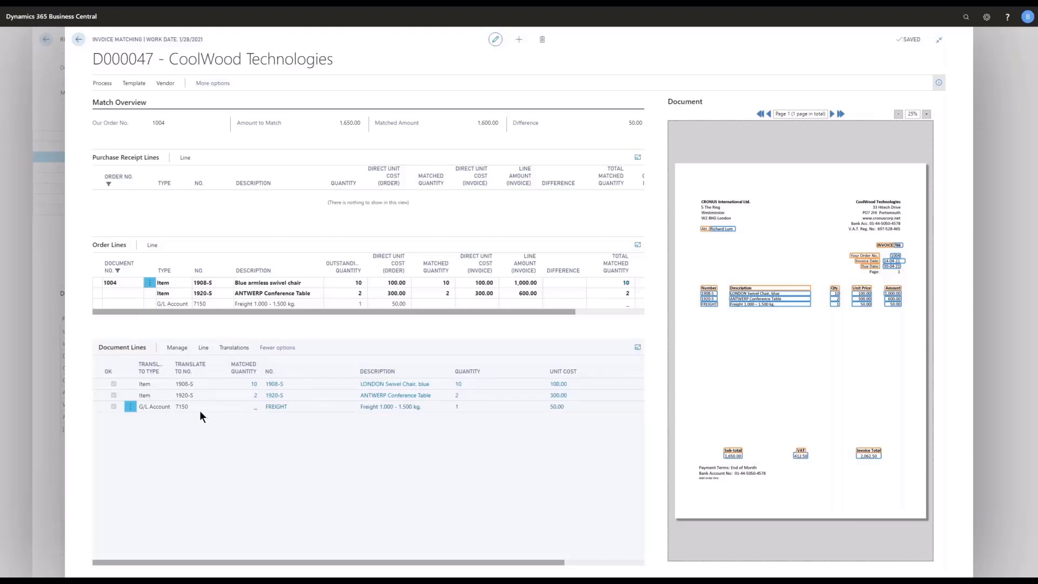
pyautogui.click(200, 303)
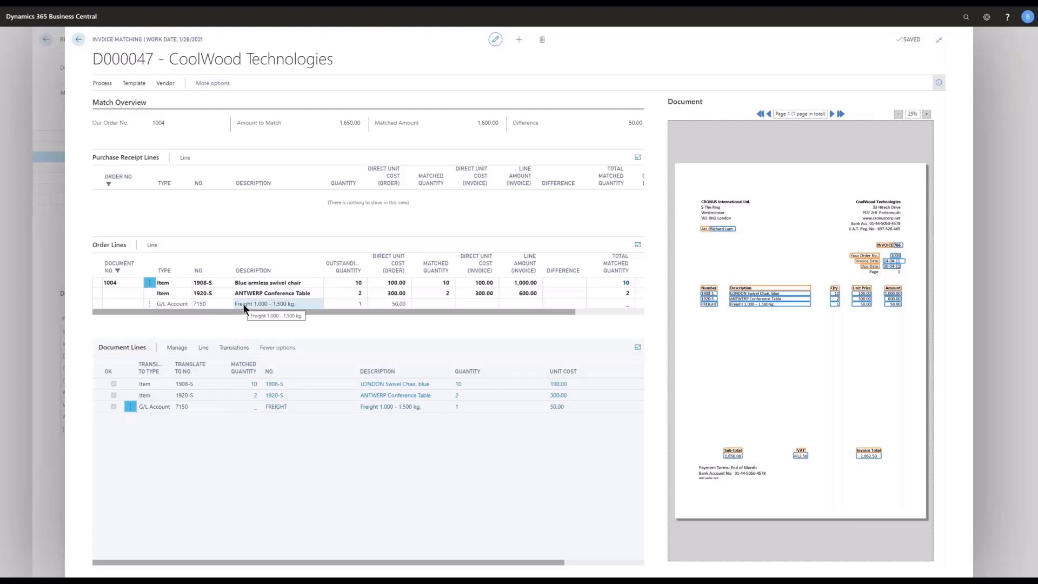
pyautogui.moveTo(231, 335)
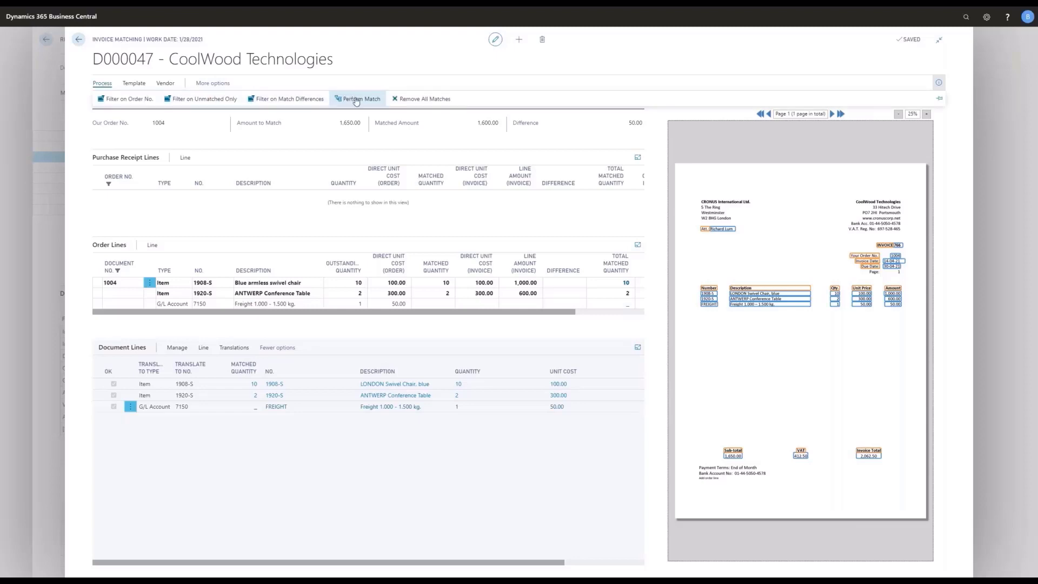
# - Perform the match so D000047 has zero difference, then return to the document list
pyautogui.click(359, 98)
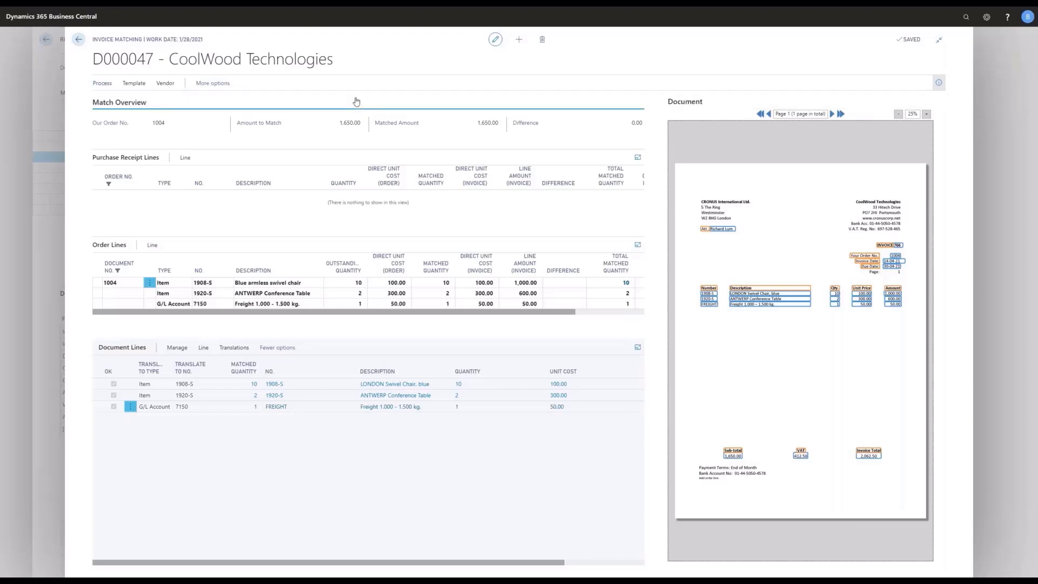
pyautogui.click(271, 293)
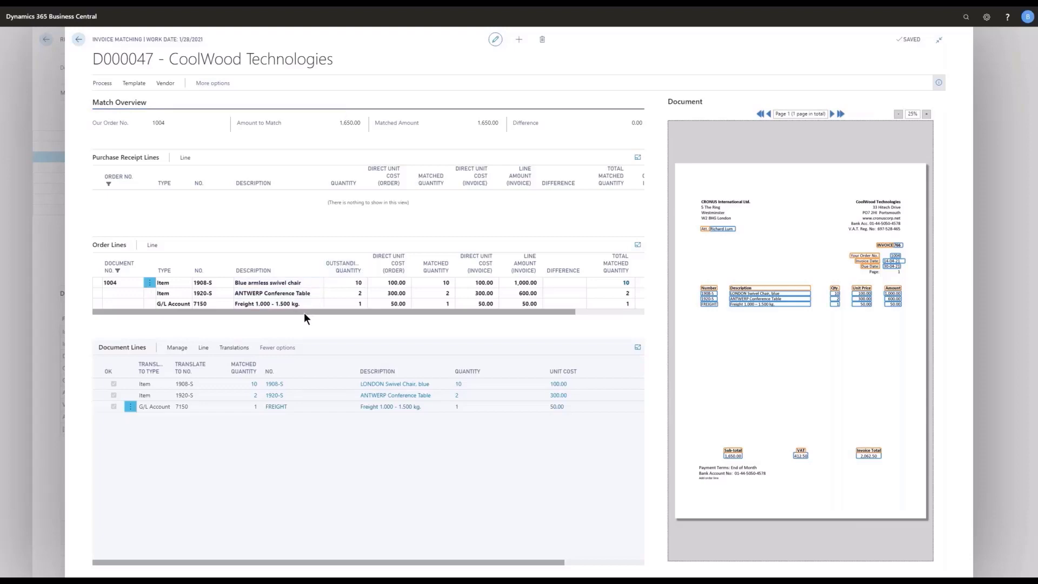
pyautogui.click(77, 39)
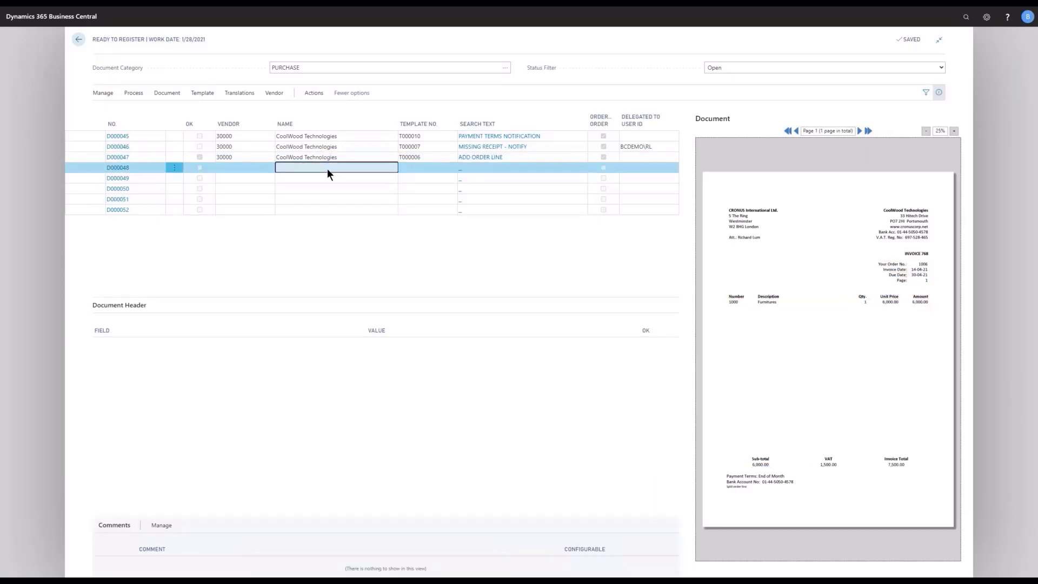
# - Open processing for CoolWood invoice D000048 to reach its matching page
pyautogui.click(133, 93)
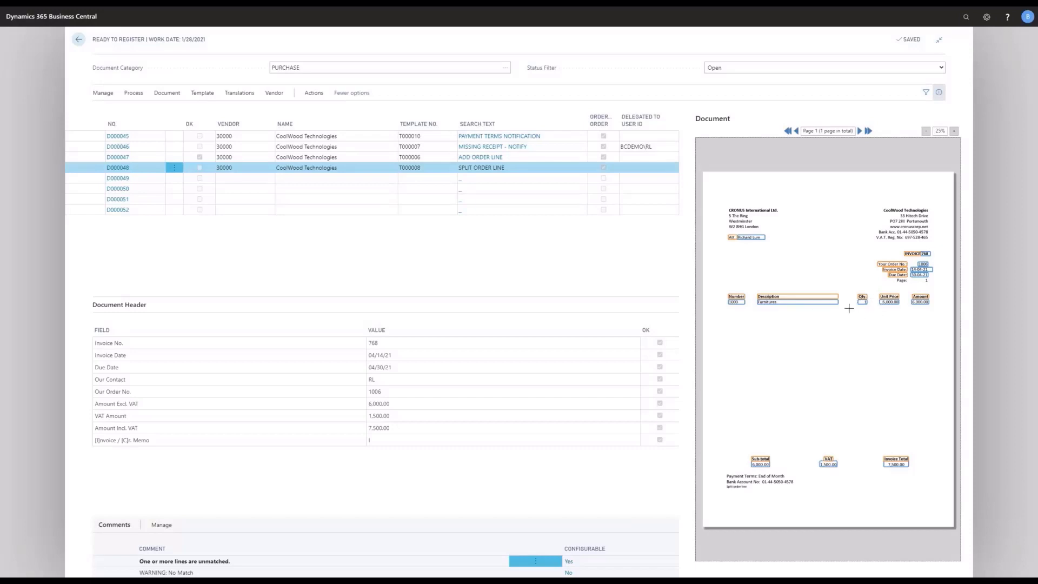
pyautogui.moveTo(877, 305)
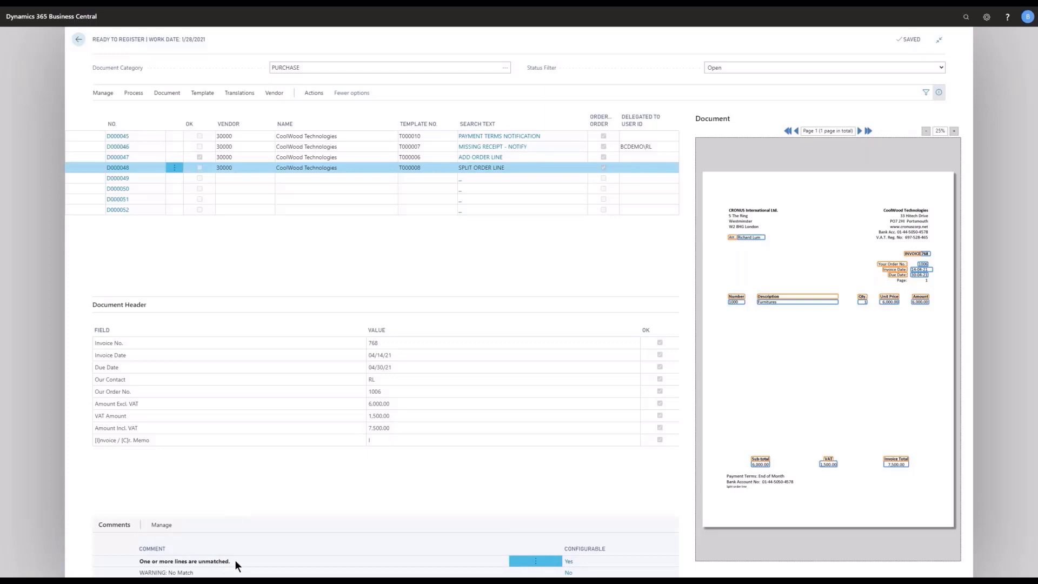
pyautogui.moveTo(272, 564)
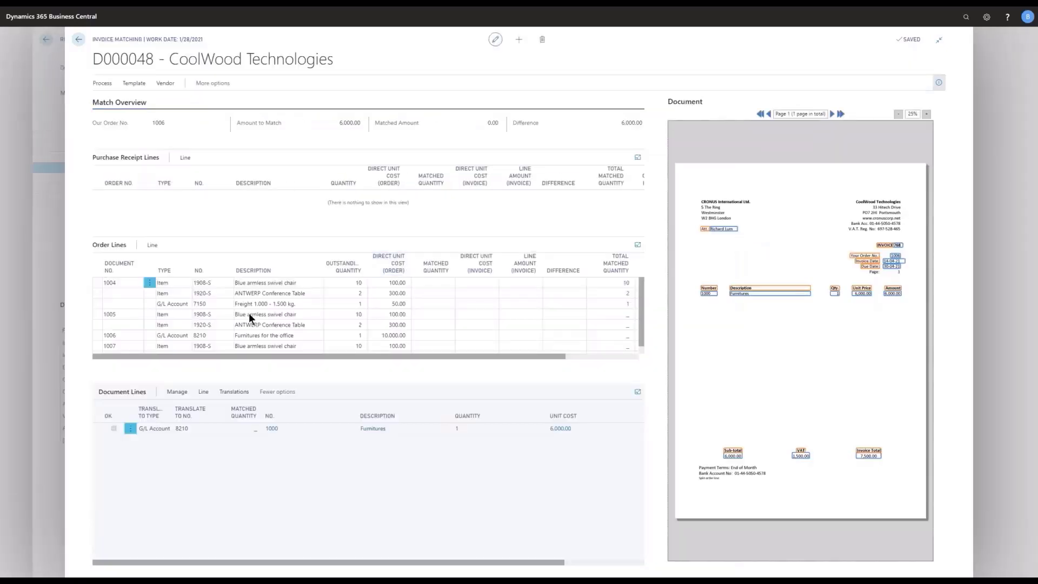
# - Filter order lines to order 1006, then review the matching Template Card
pyautogui.click(102, 83)
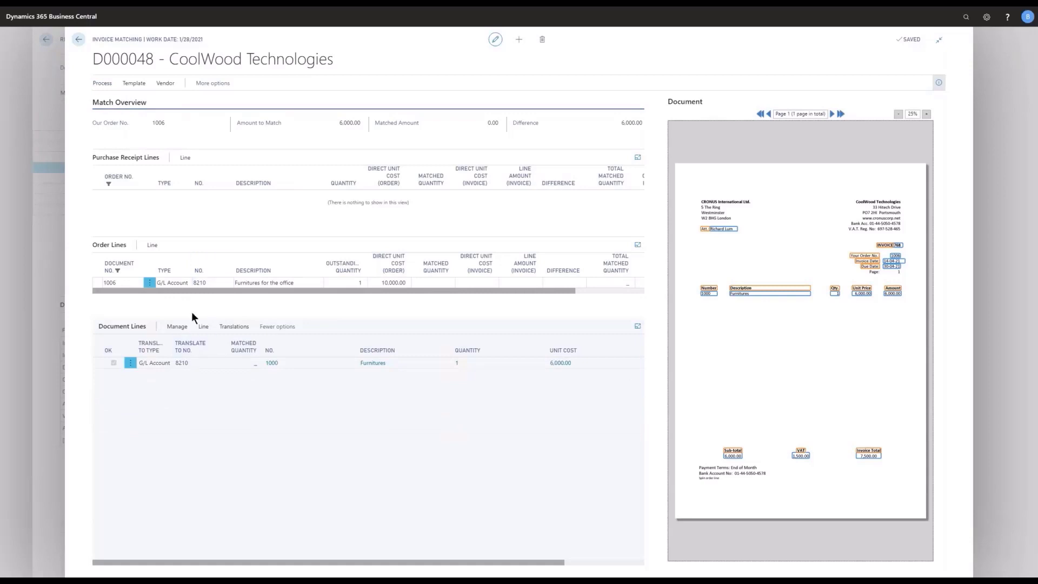
pyautogui.click(393, 283)
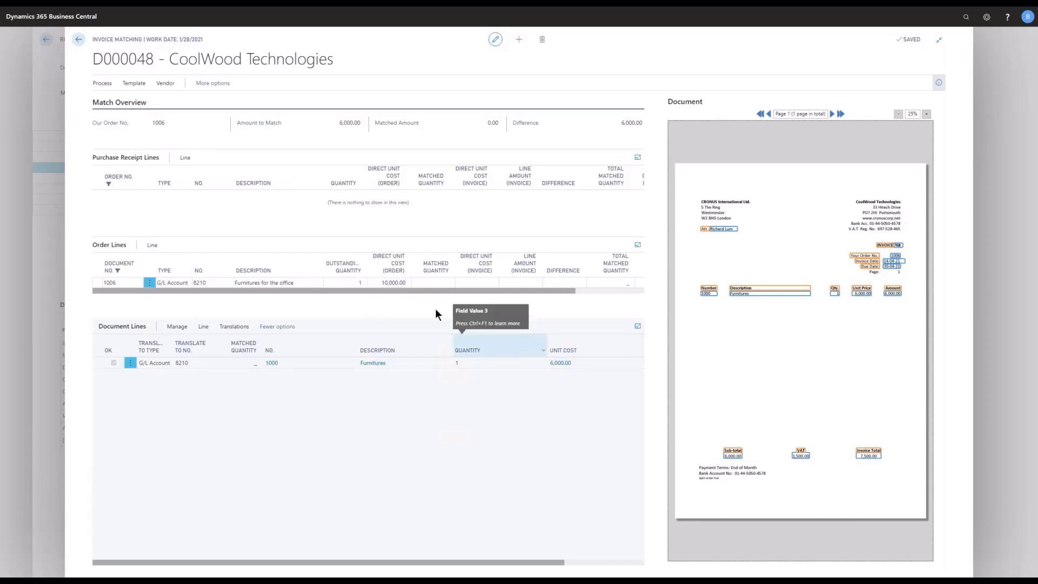
pyautogui.click(134, 83)
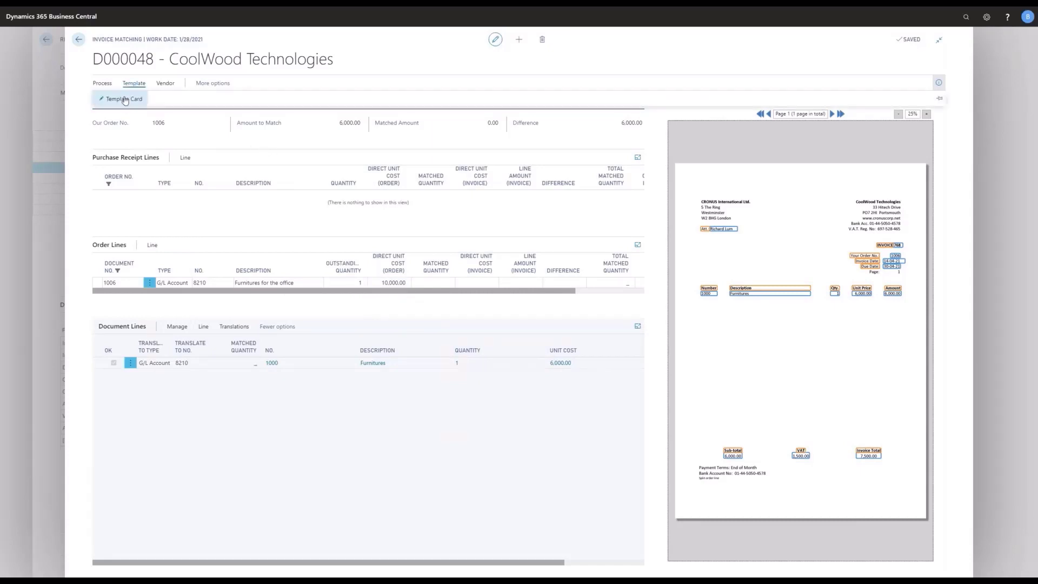
pyautogui.click(125, 98)
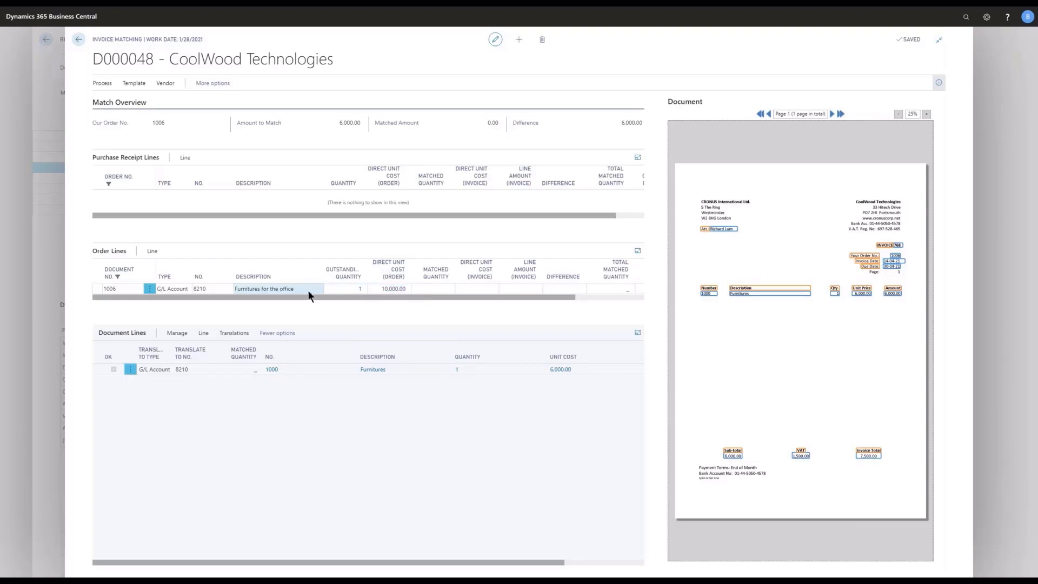
pyautogui.moveTo(308, 293)
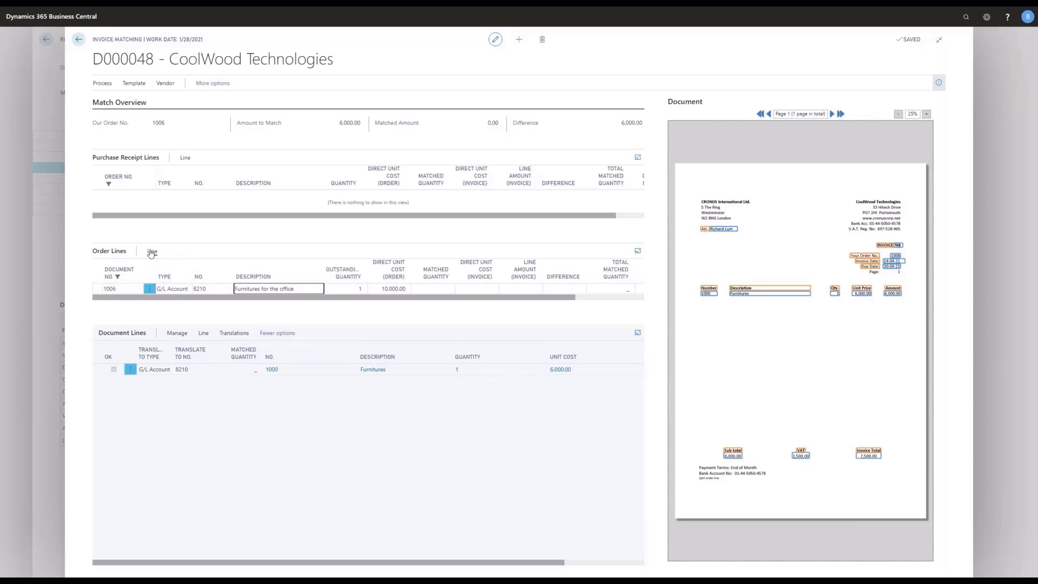
# - Split the 'Furnitures for the office' line, describing the new part 'Furniture - first batch'
pyautogui.click(152, 250)
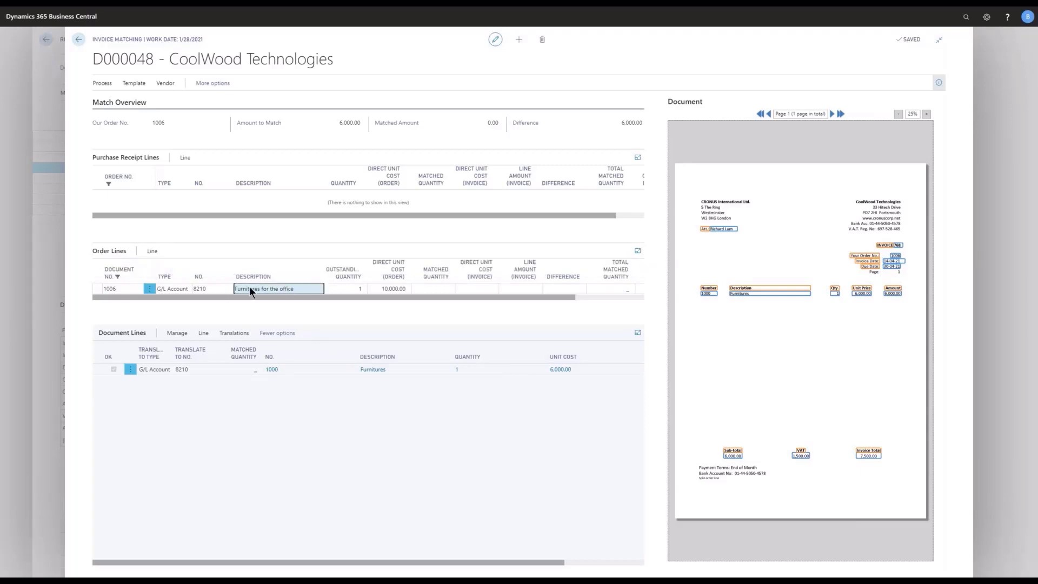
pyautogui.click(151, 251)
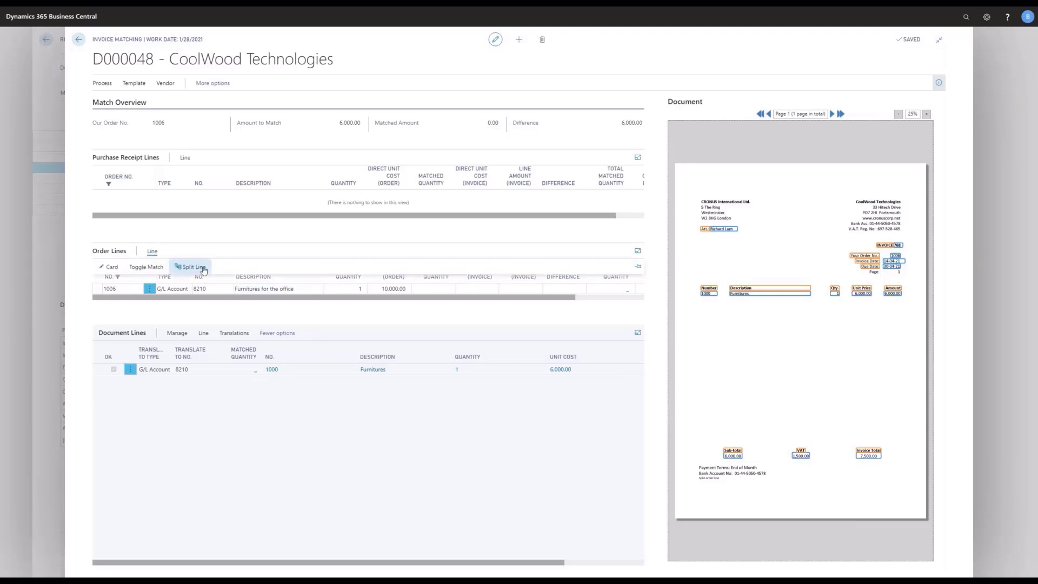
pyautogui.click(192, 266)
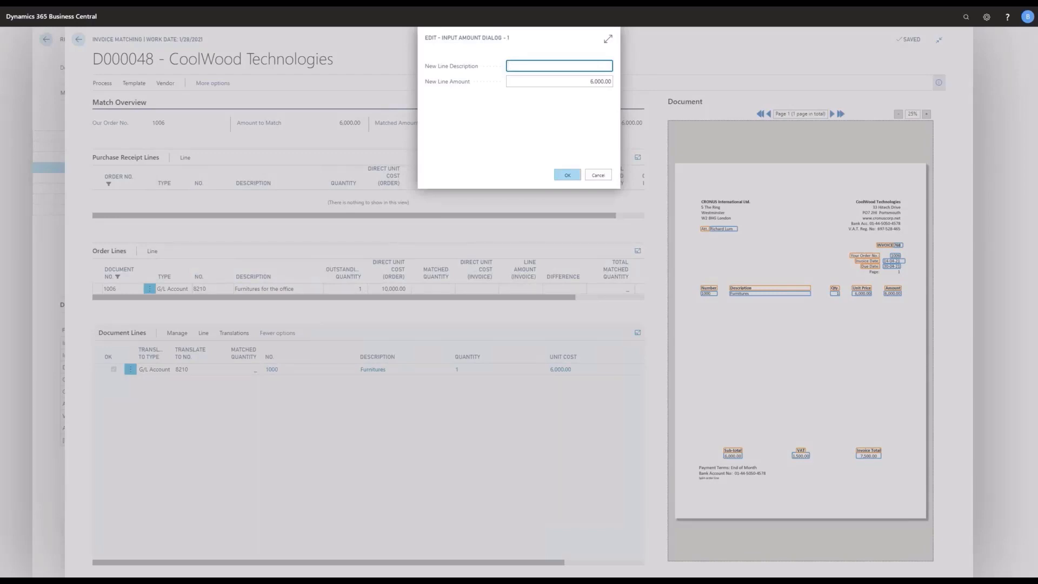
pyautogui.write('Furniture -')
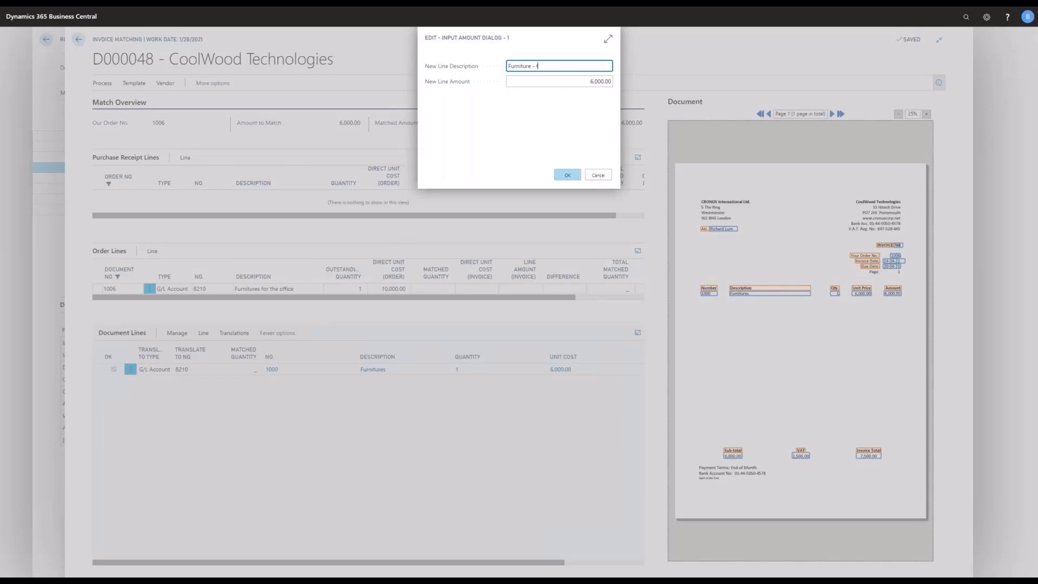
pyautogui.write('first batch')
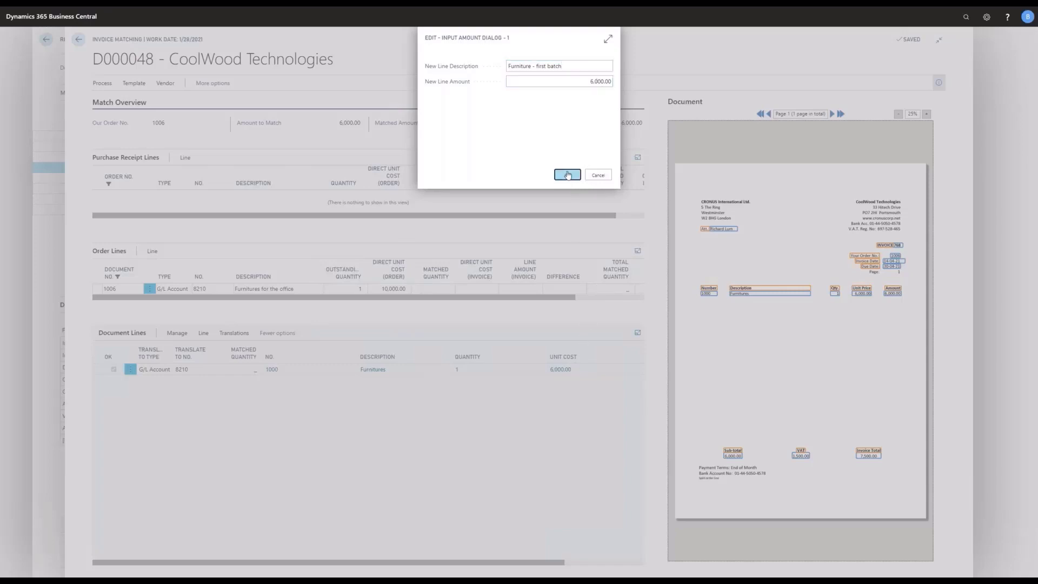
# - Confirm the 6,000 split line and check 4,000 remains on the original
pyautogui.click(566, 175)
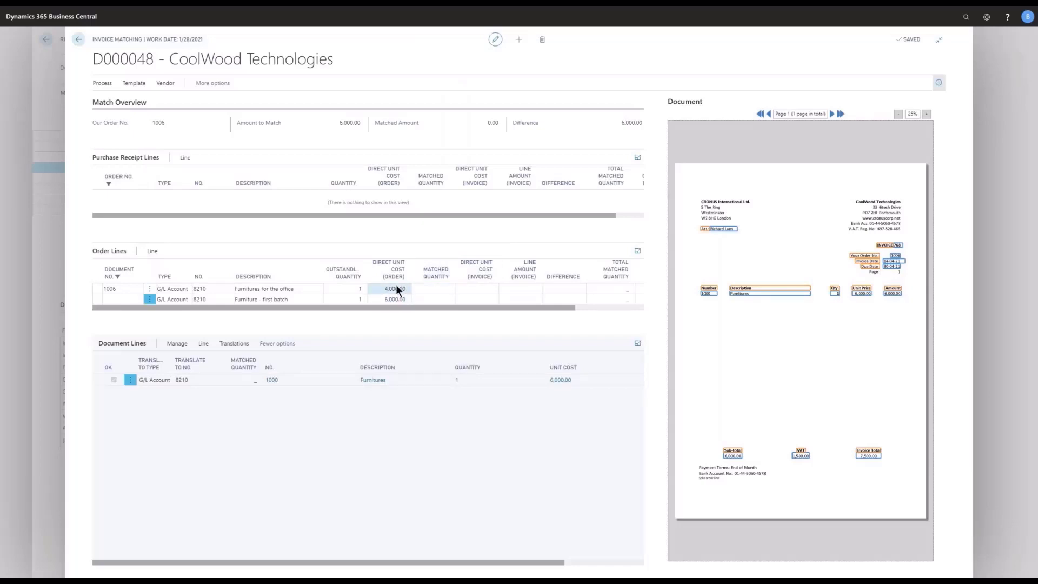
pyautogui.click(392, 289)
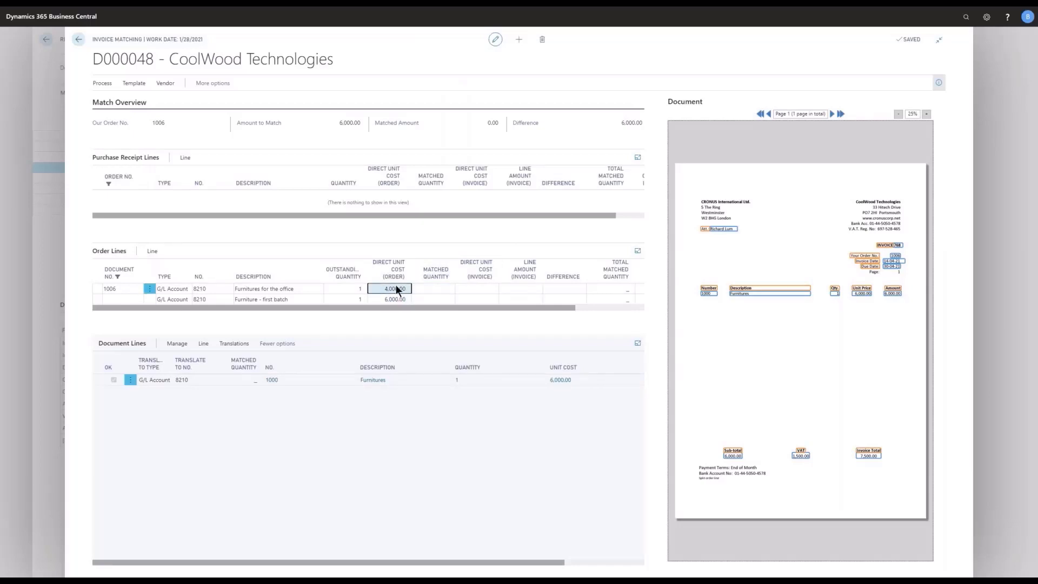
pyautogui.click(394, 299)
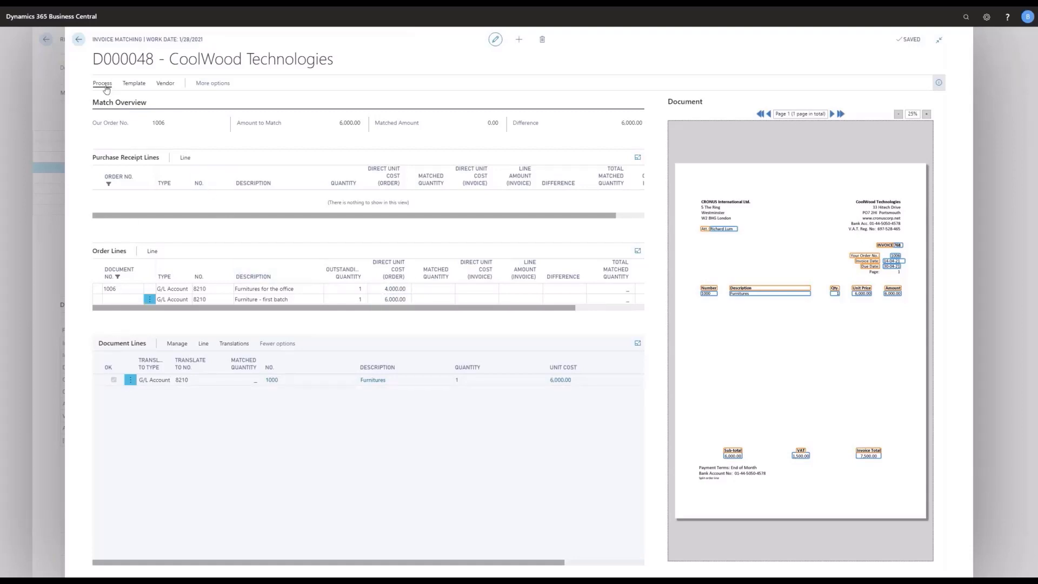
# - Perform Match for D000048 with zero difference, then return to the list on D000049
pyautogui.click(103, 83)
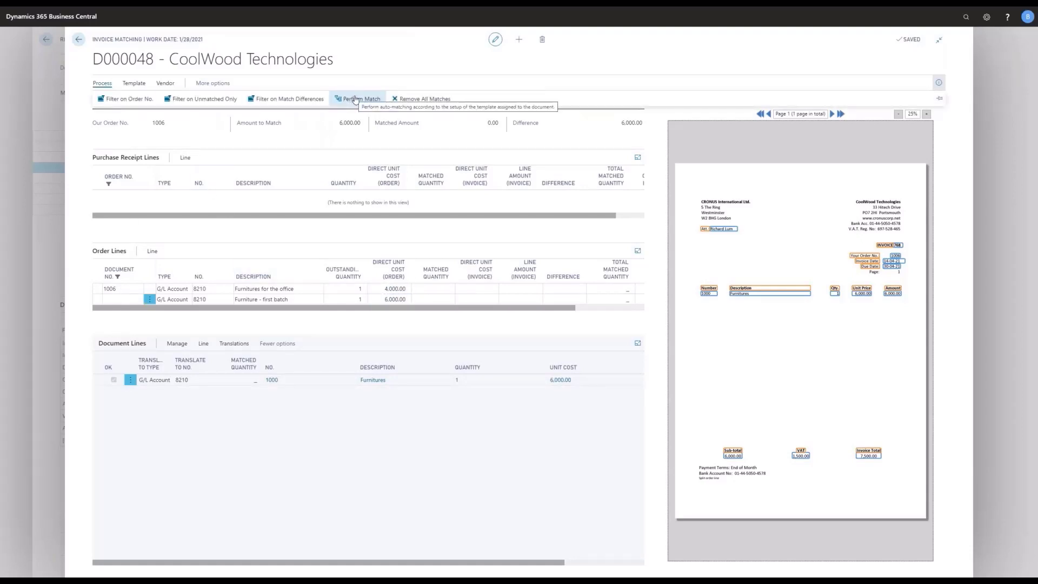
pyautogui.click(359, 98)
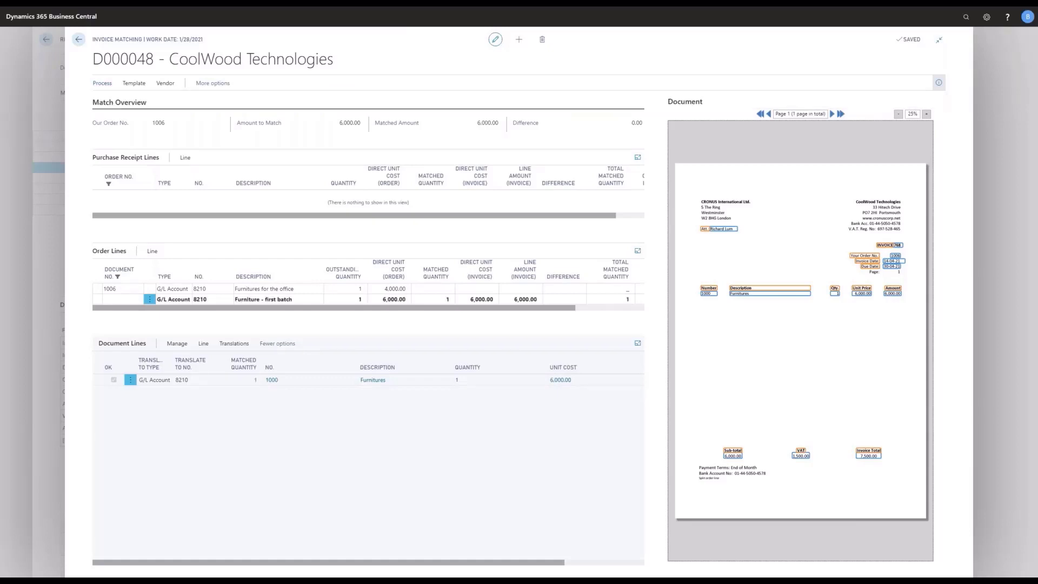
pyautogui.click(393, 299)
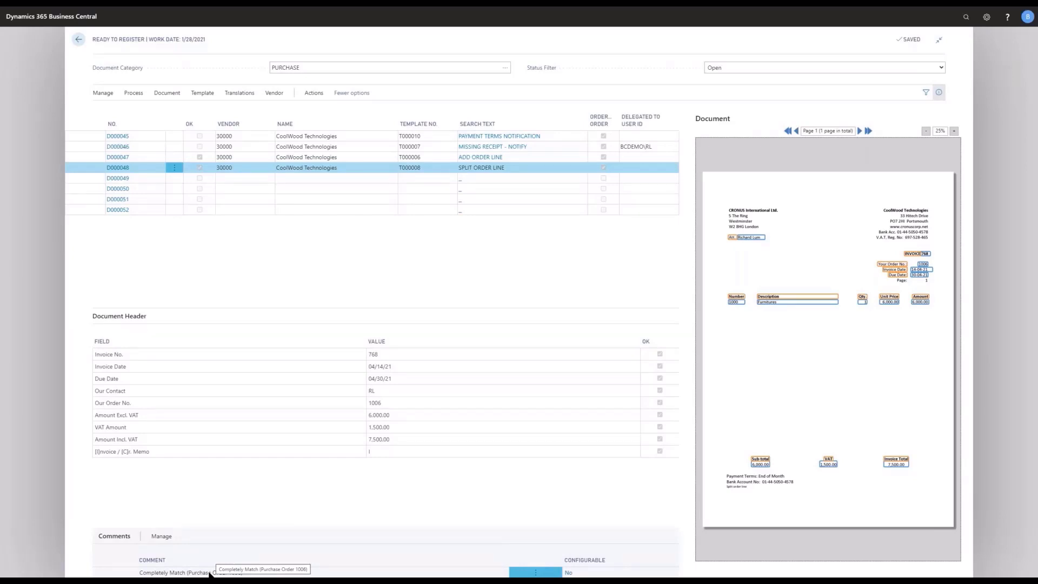
pyautogui.moveTo(362, 252)
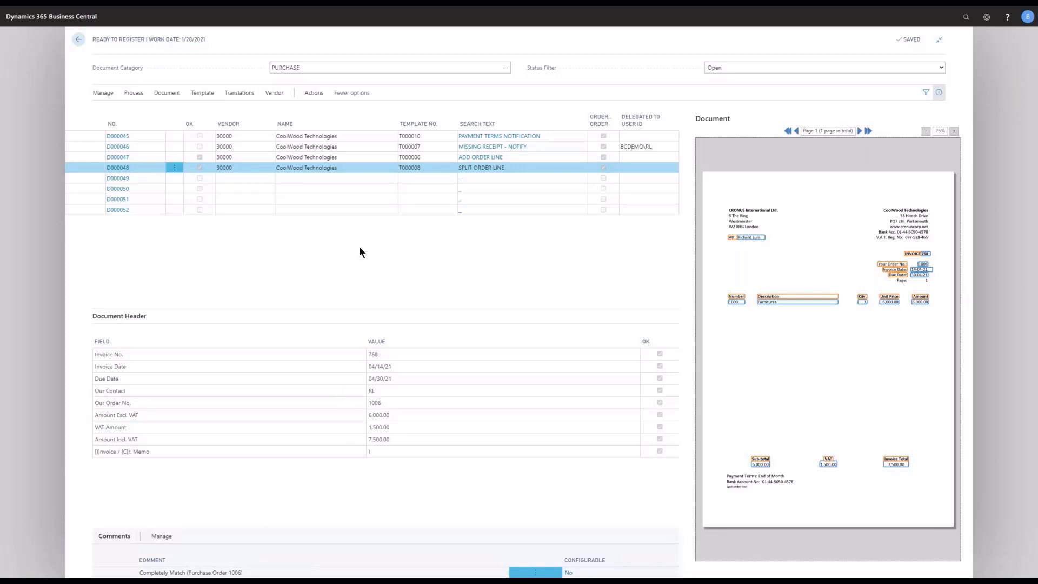
pyautogui.click(334, 178)
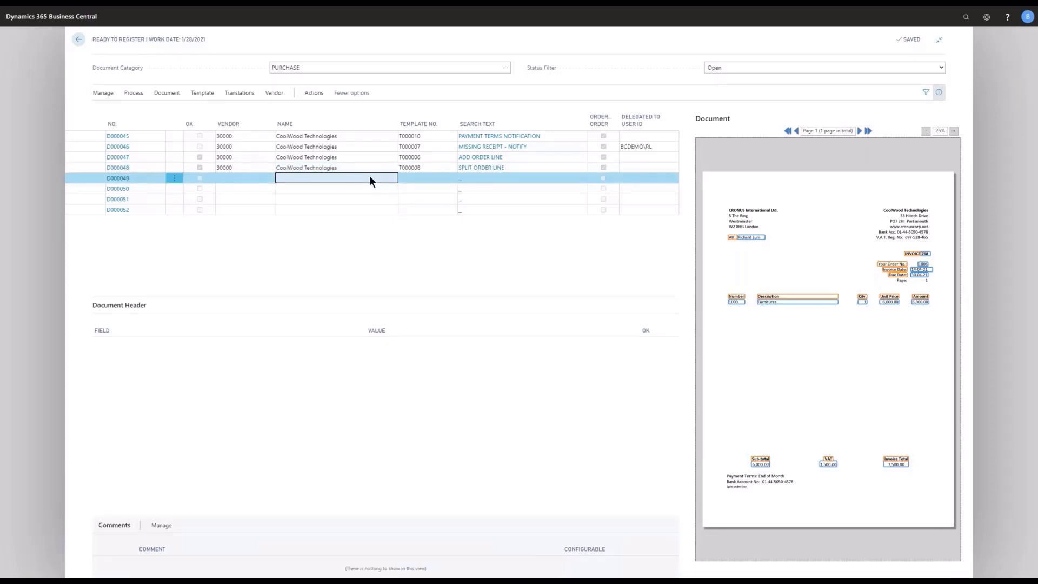